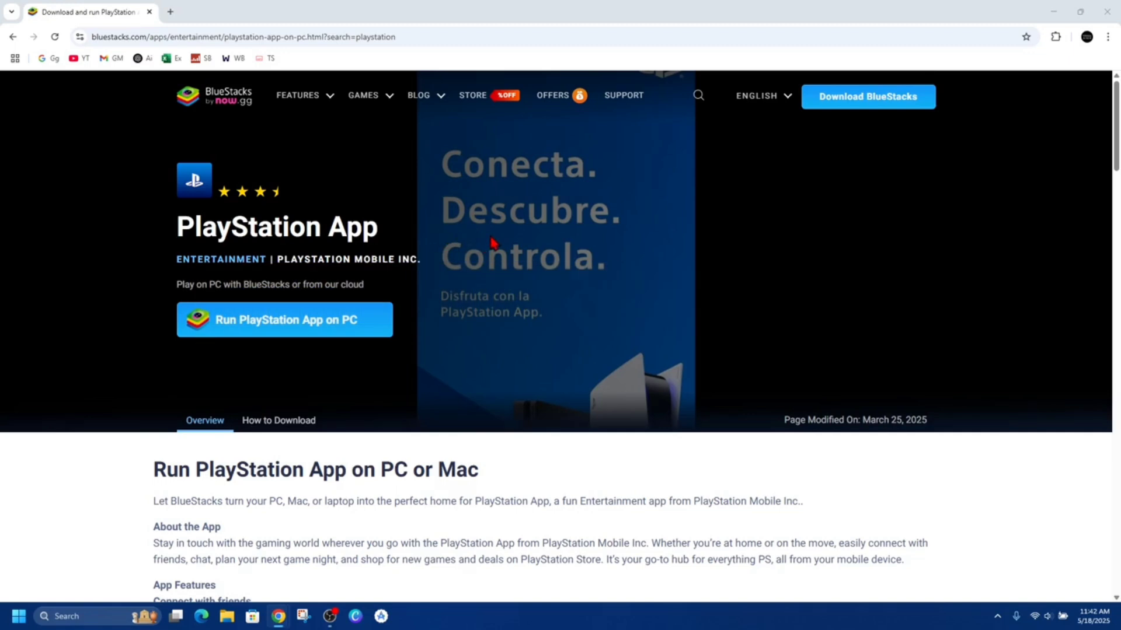
mouse_move(499, 229)
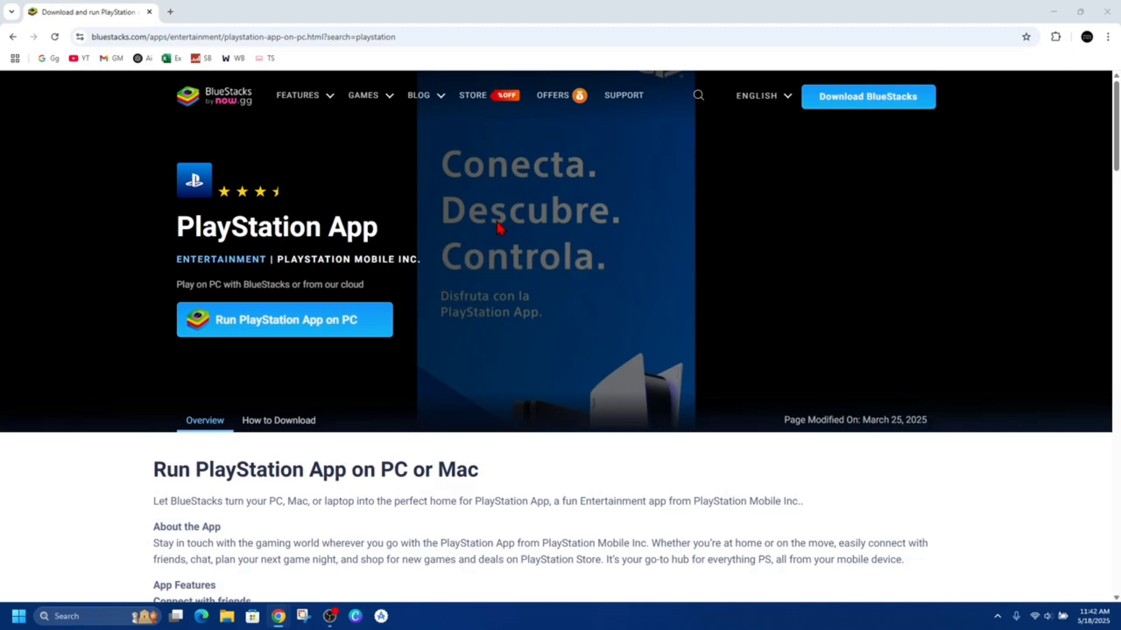
Go back to the bluestacks.com home page via the BlueStacks logo
left_click(215, 95)
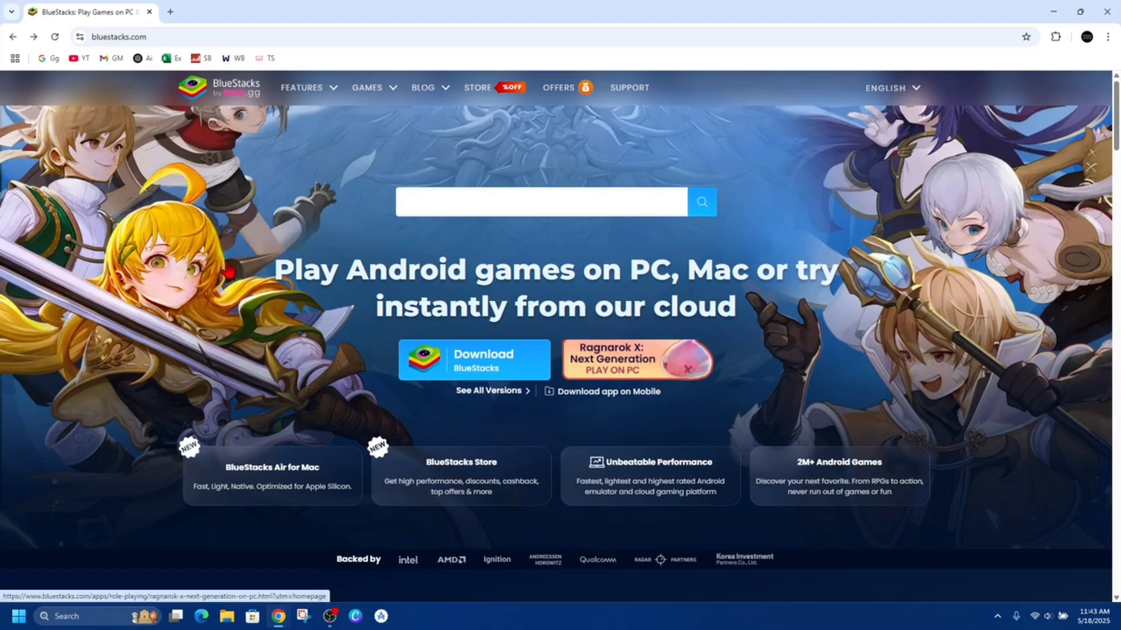
mouse_move(242, 161)
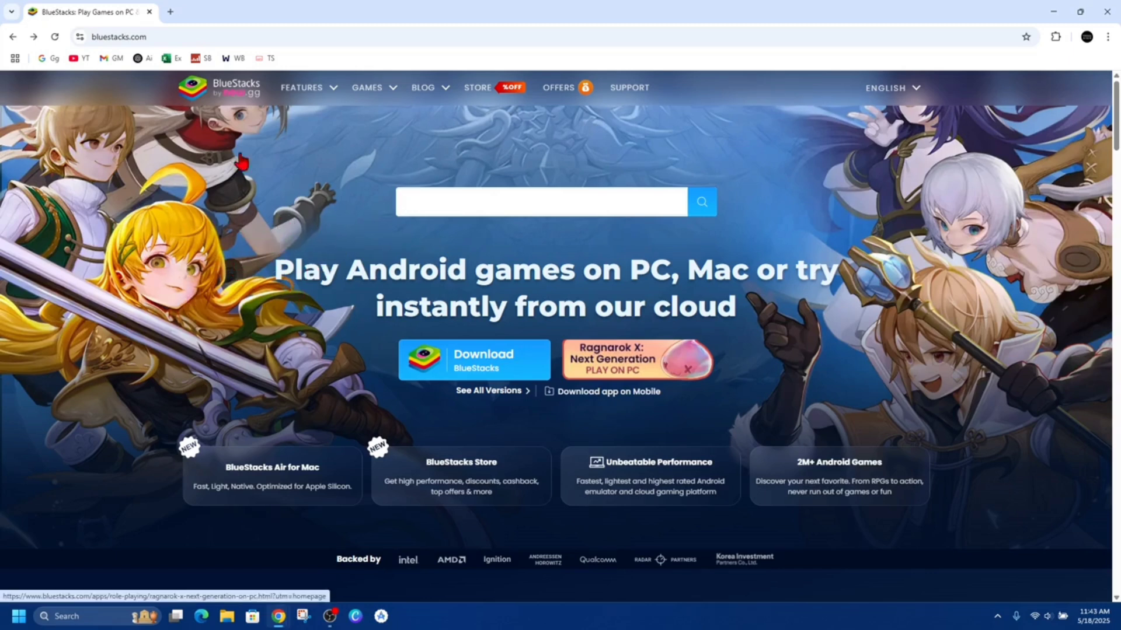
mouse_move(430, 195)
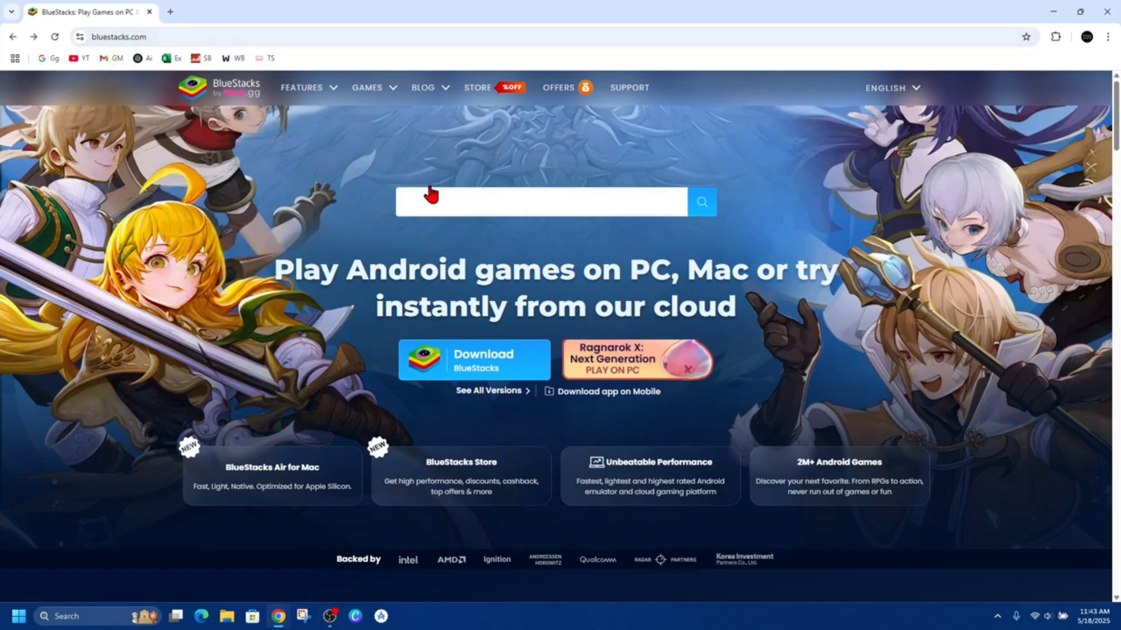
Search the site for 'playstation' and open the PlayStation App result page
type("pla")
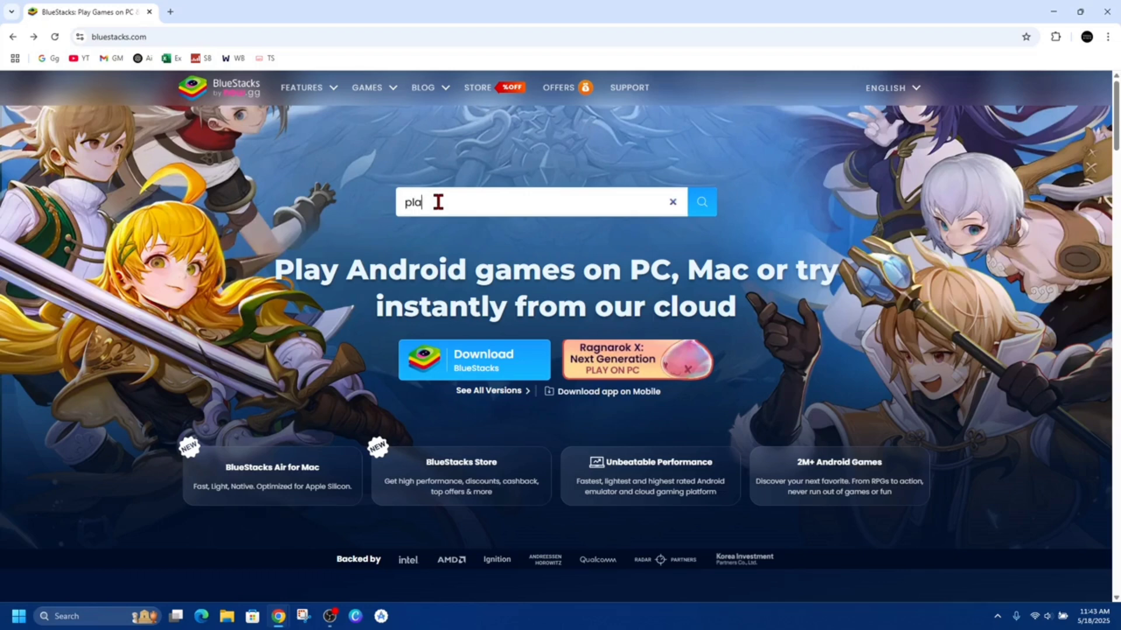
type("ystation")
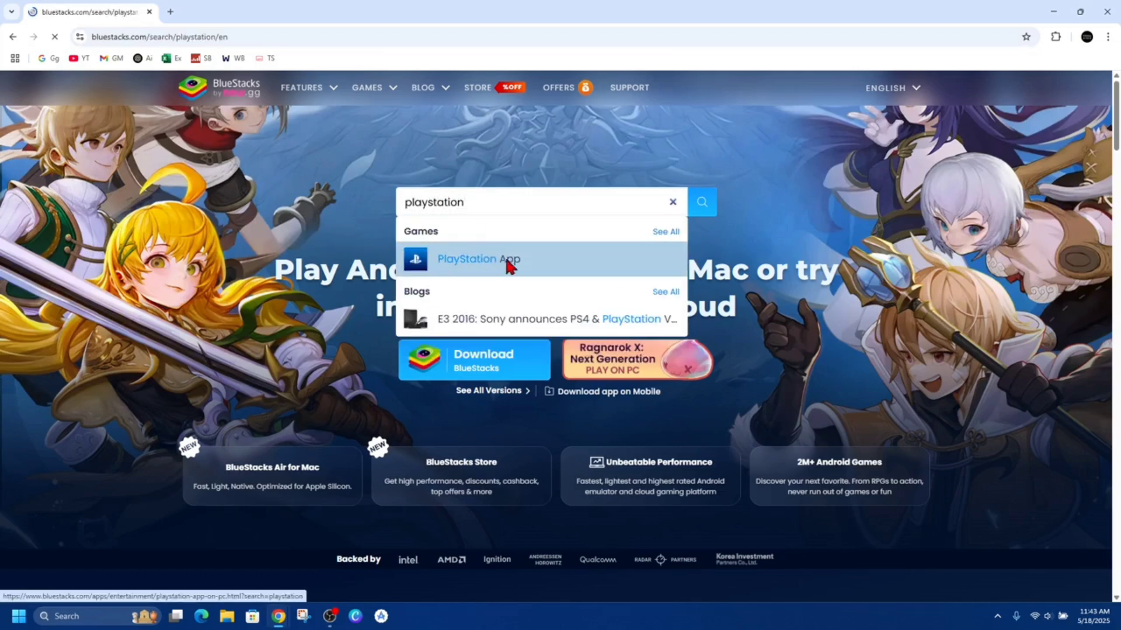
left_click(477, 259)
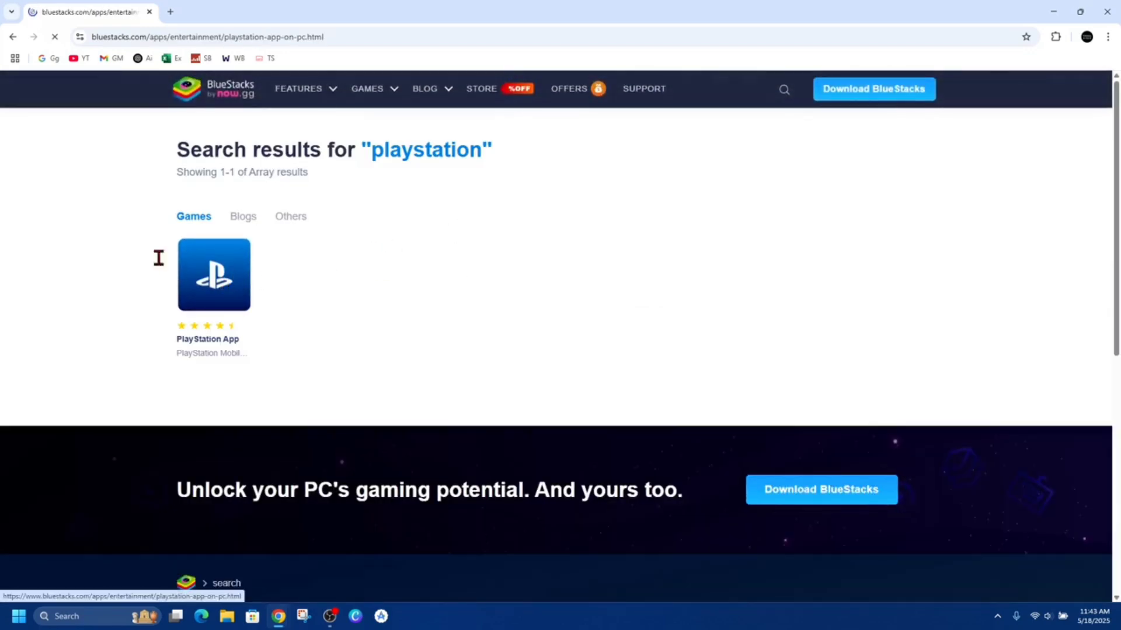
left_click(214, 274)
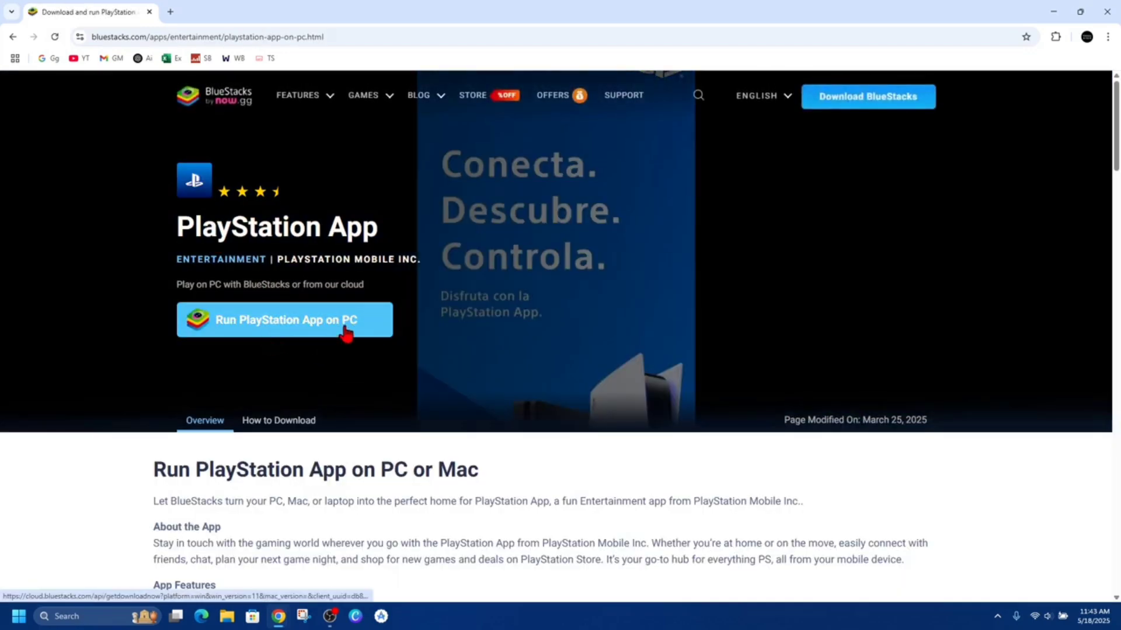
Download the BlueStacks installer via 'Run PlayStation App on PC' and check the download list
left_click(284, 321)
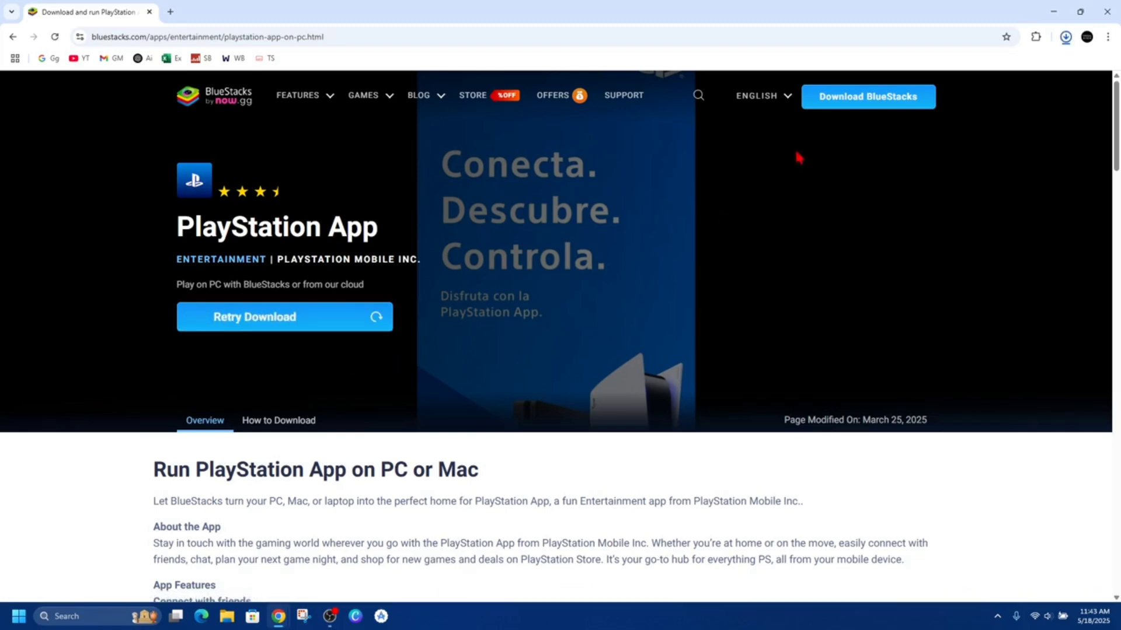
left_click(1064, 36)
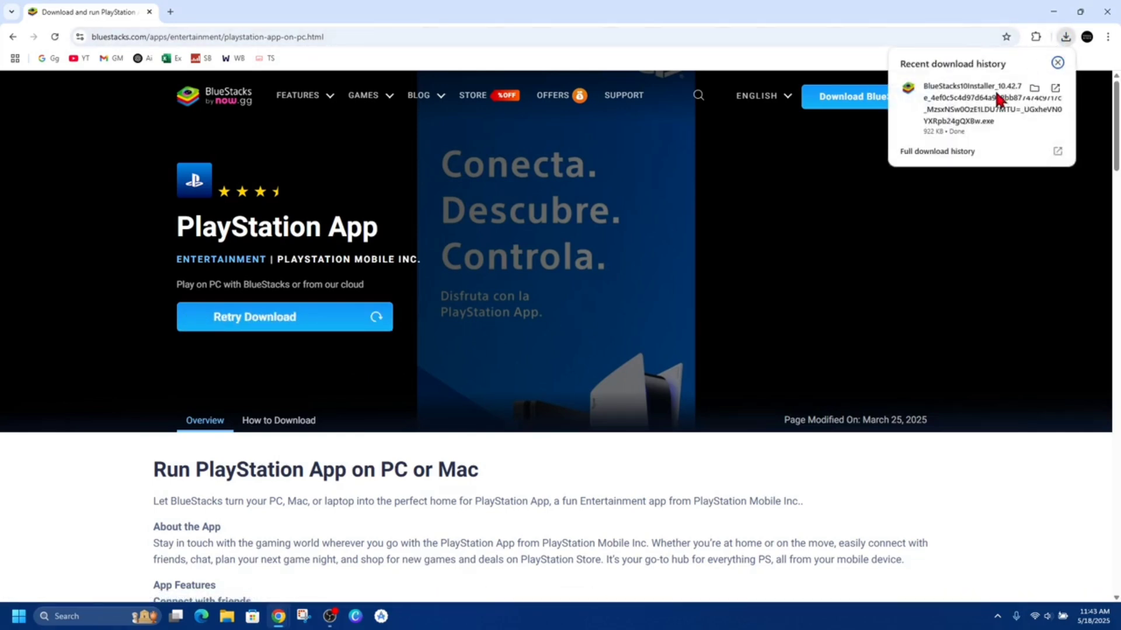
mouse_move(972, 122)
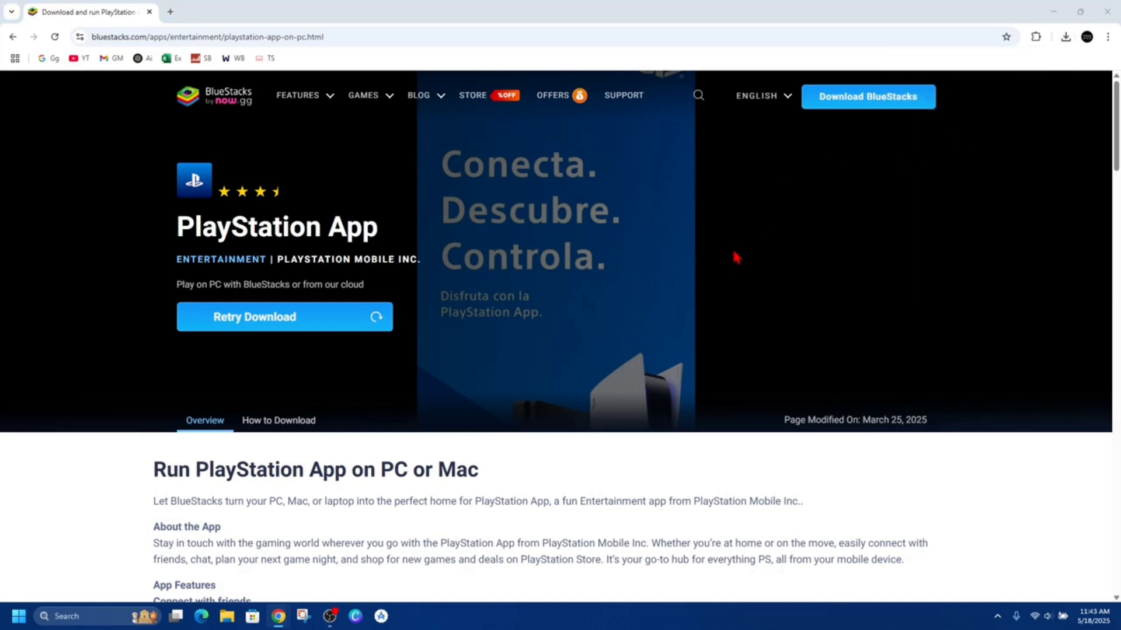
mouse_move(534, 254)
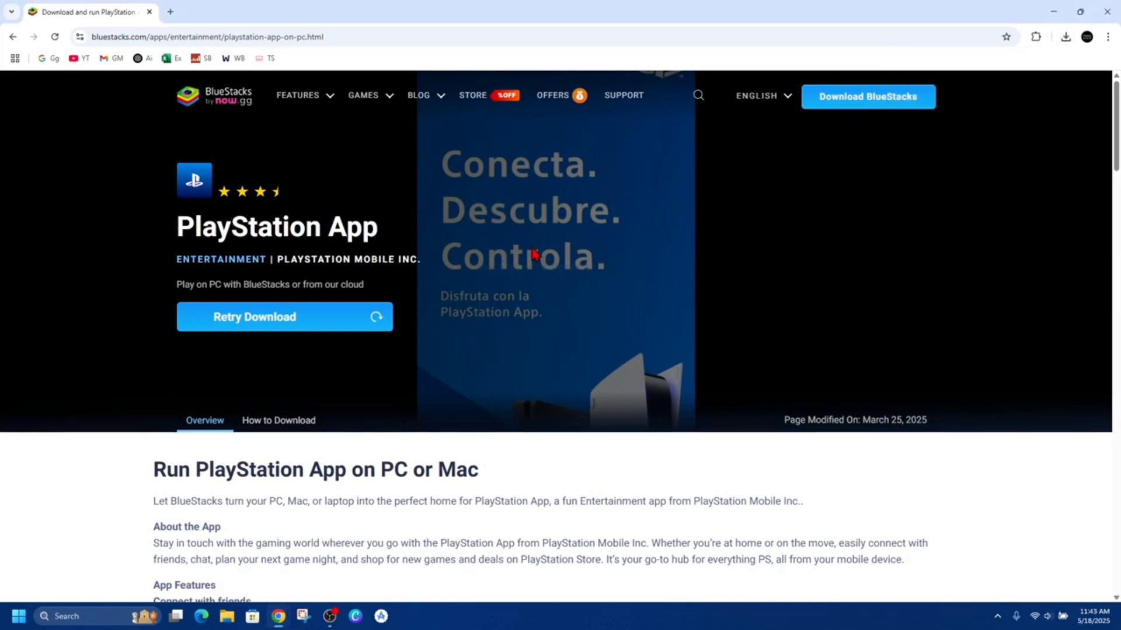
mouse_move(533, 211)
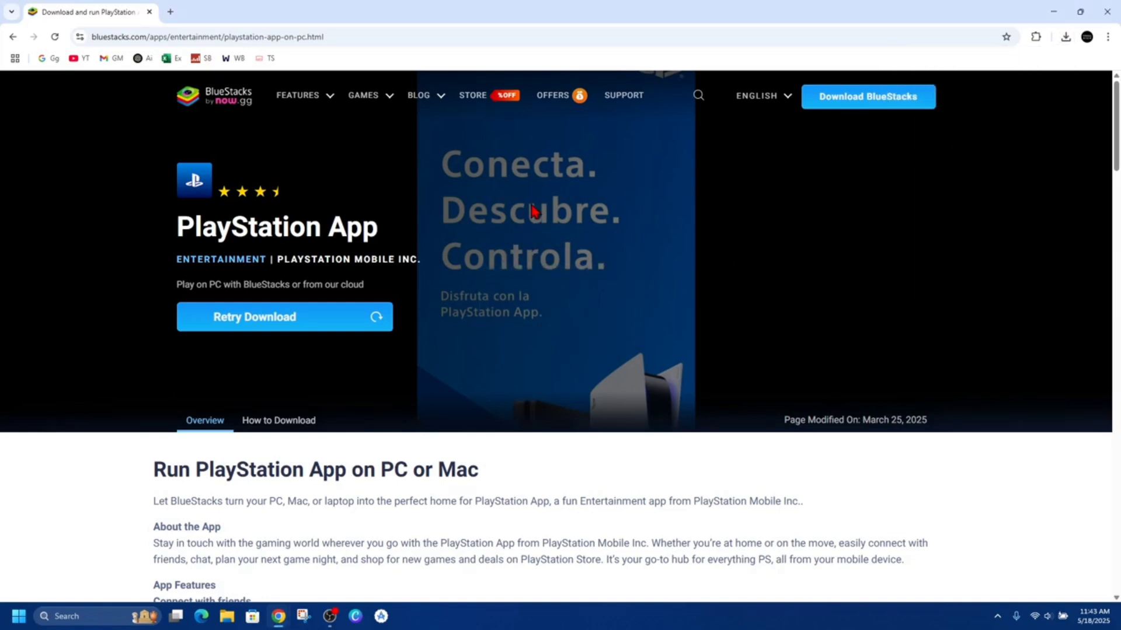
mouse_move(471, 364)
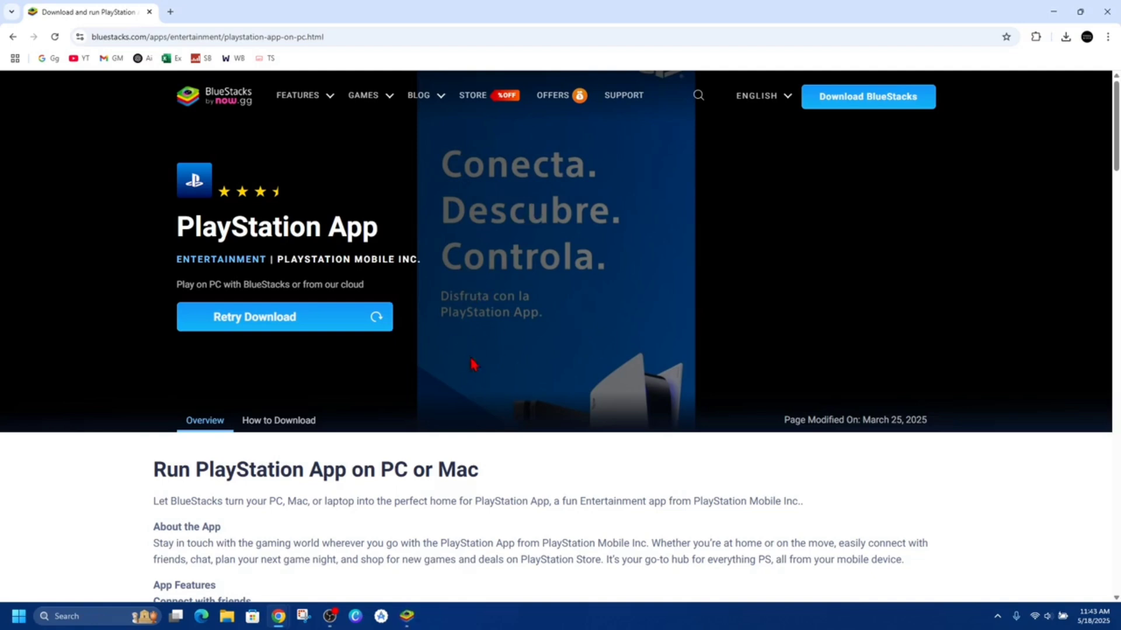
Launch the installer, install to the default location and accept the terms of use
left_click(255, 317)
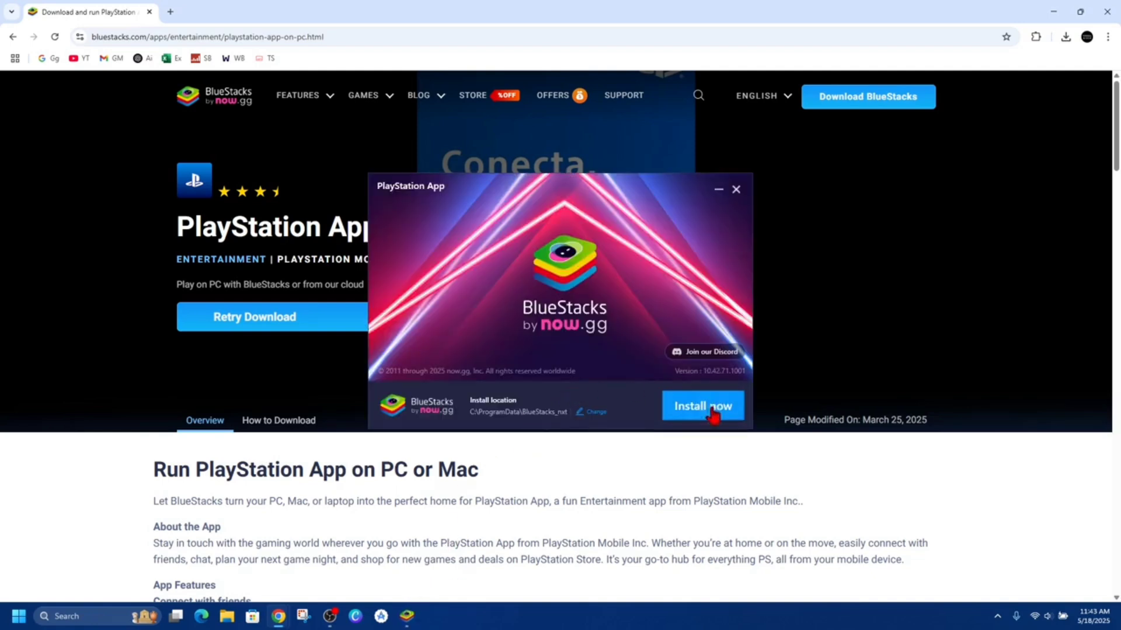
left_click(701, 405)
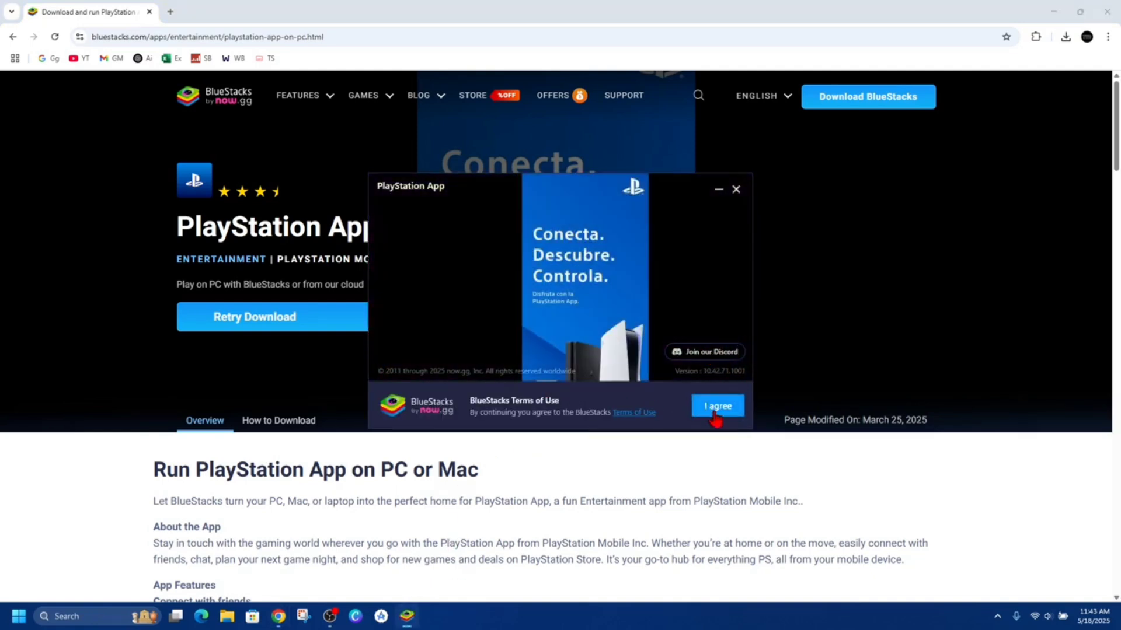
left_click(716, 406)
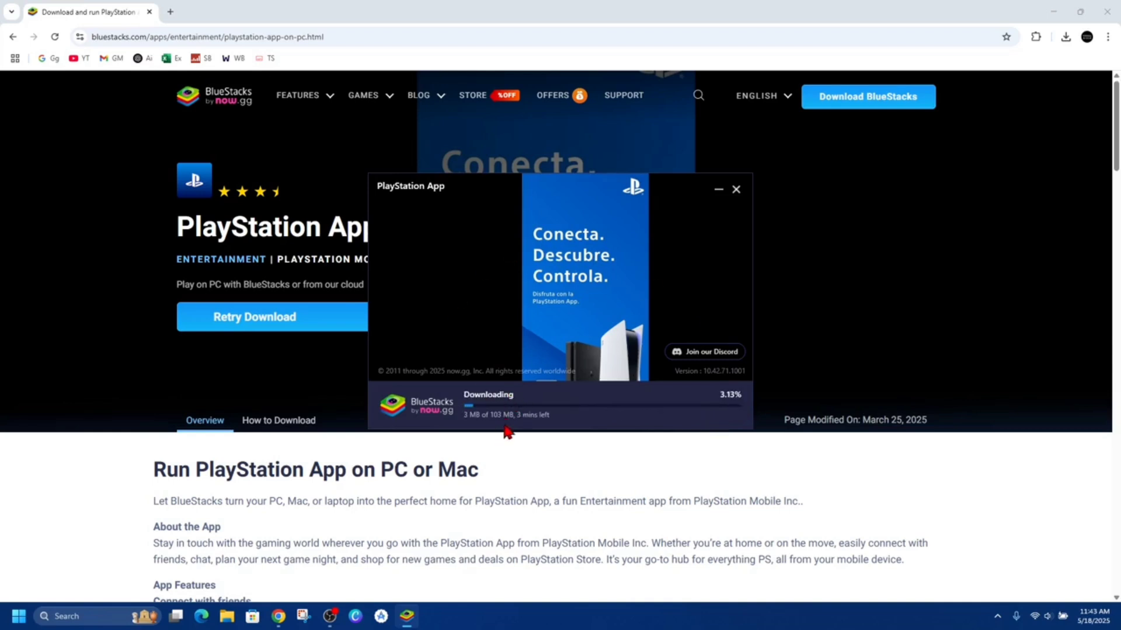
mouse_move(604, 406)
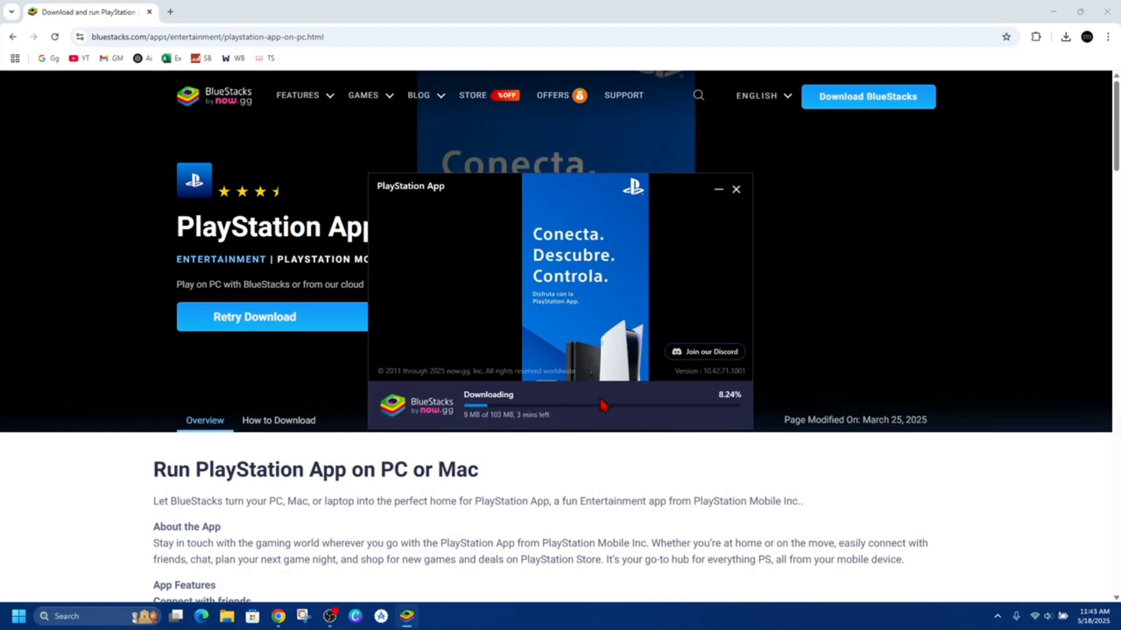
mouse_move(643, 448)
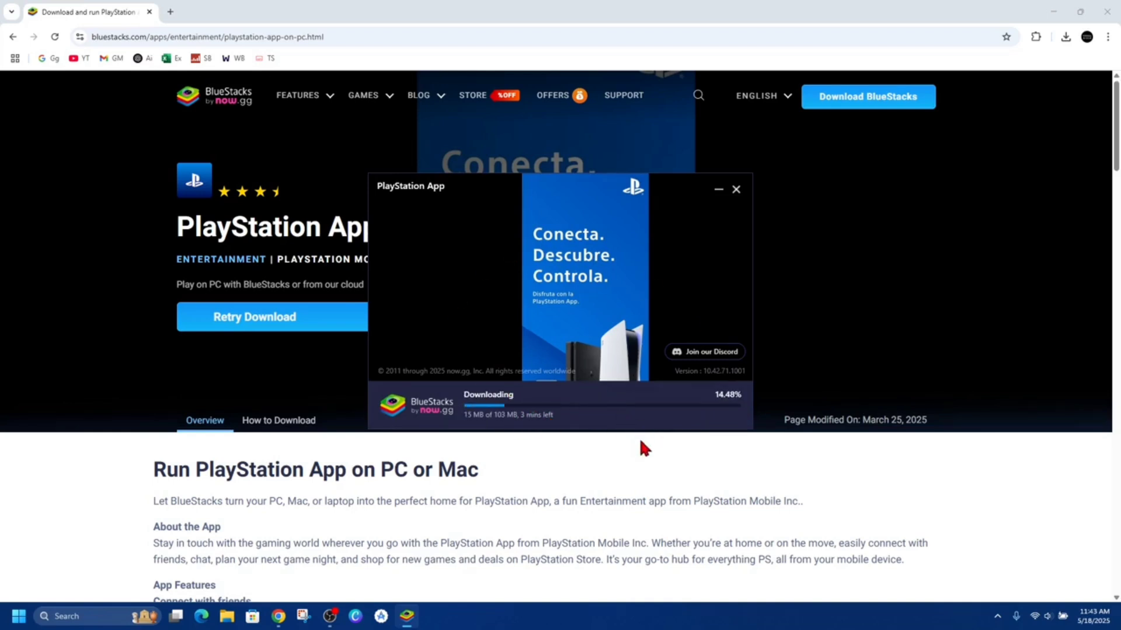
mouse_move(1050, 14)
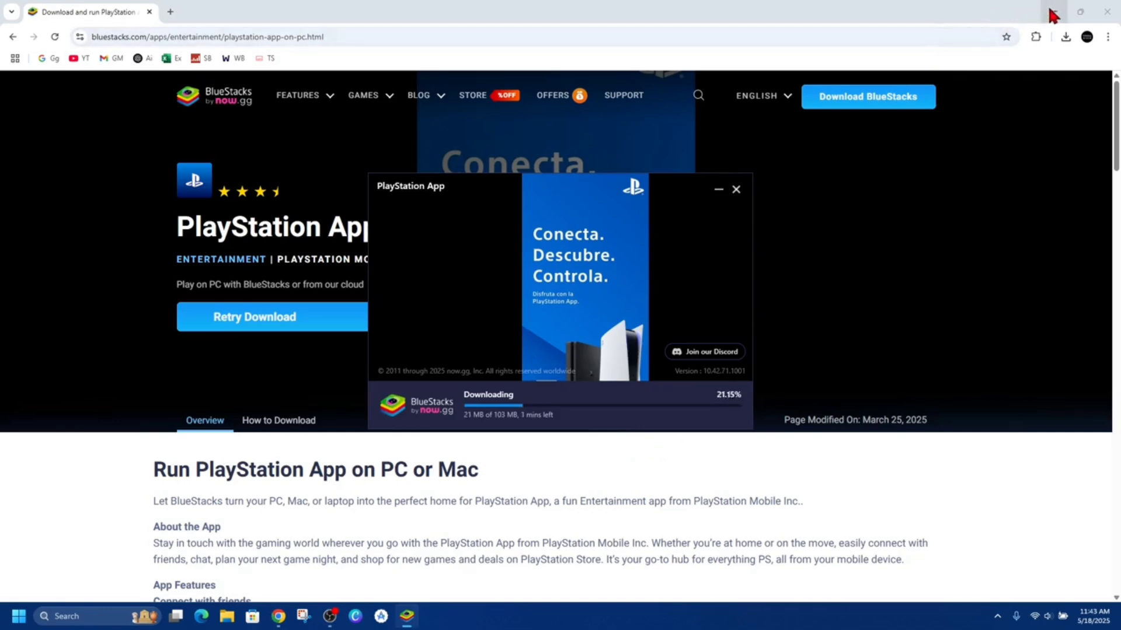
Hide Chrome to show the desktop while the installer downloads and extracts
left_click(1081, 12)
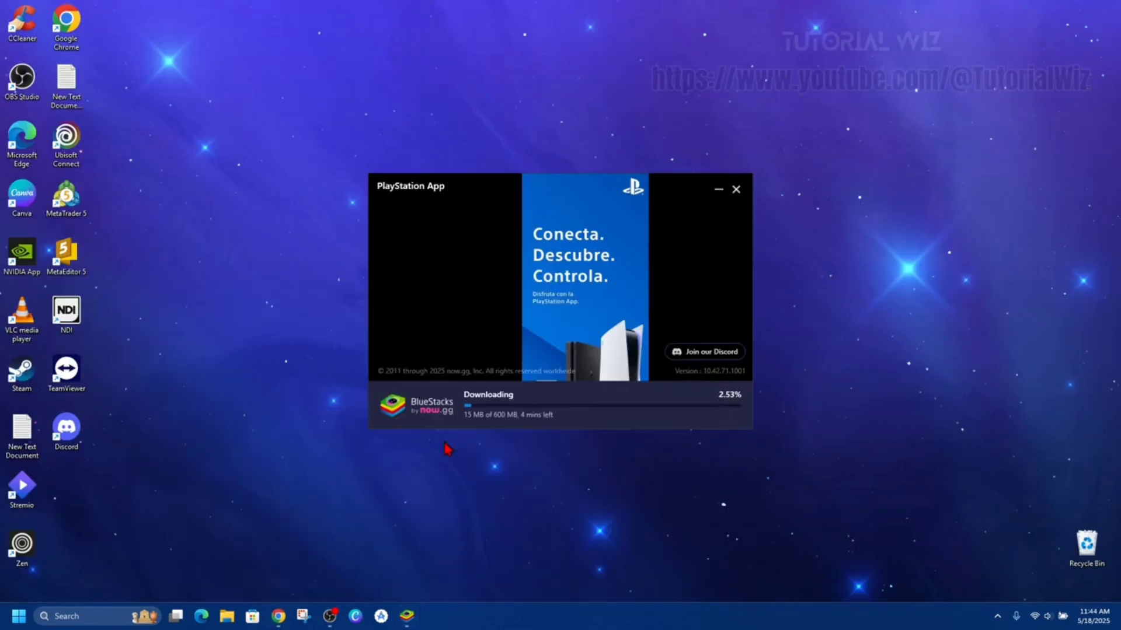
mouse_move(521, 445)
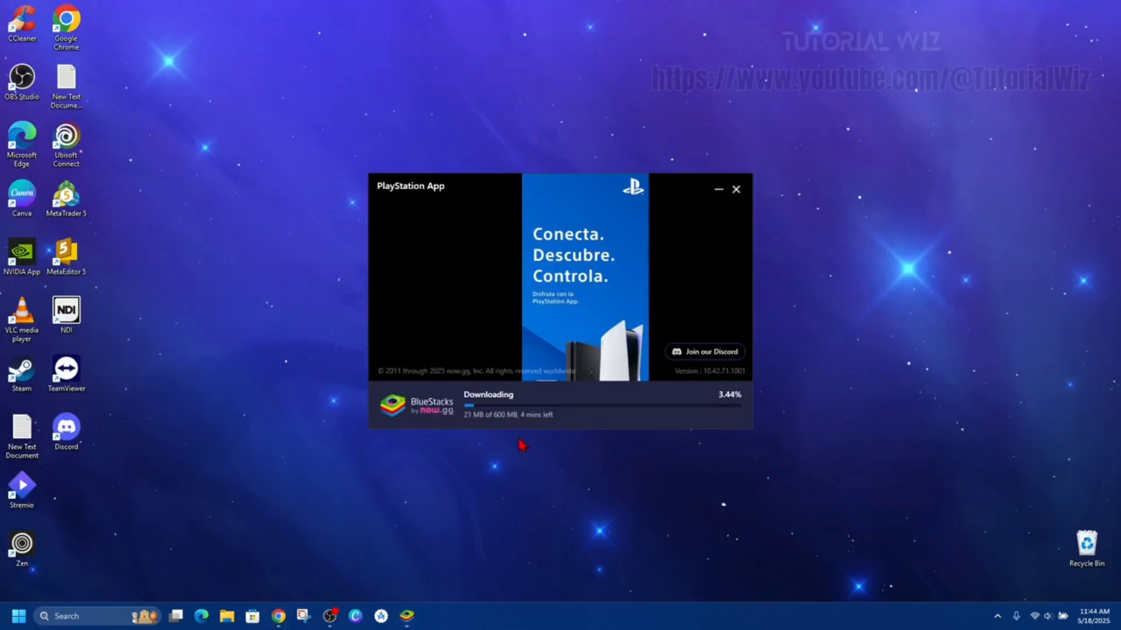
mouse_move(577, 469)
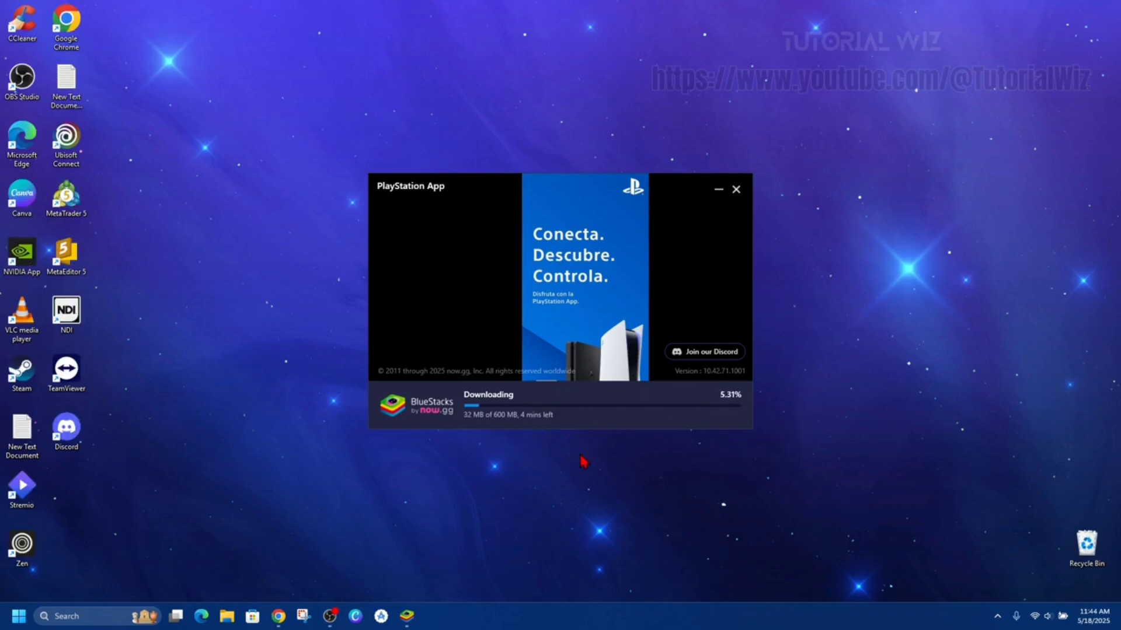
mouse_move(538, 474)
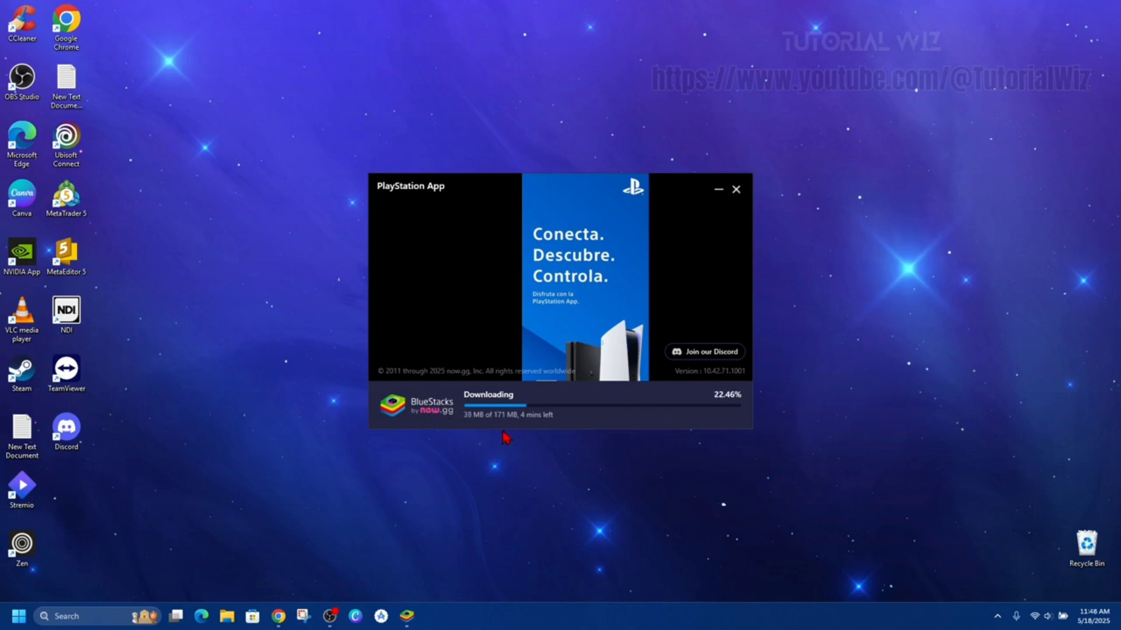
mouse_move(841, 338)
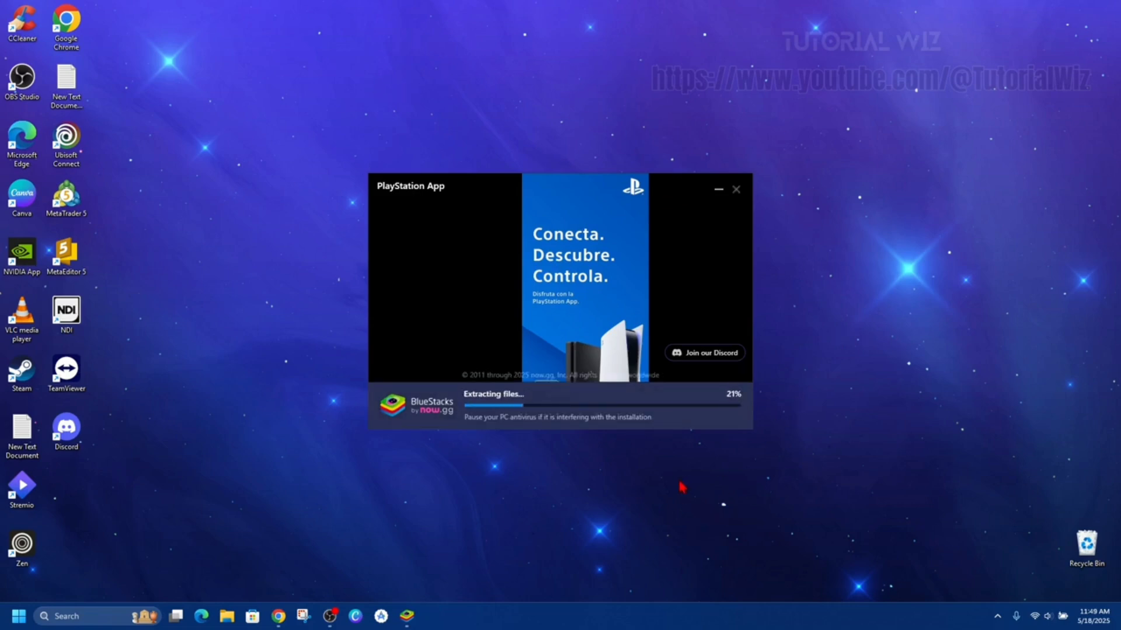
mouse_move(295, 255)
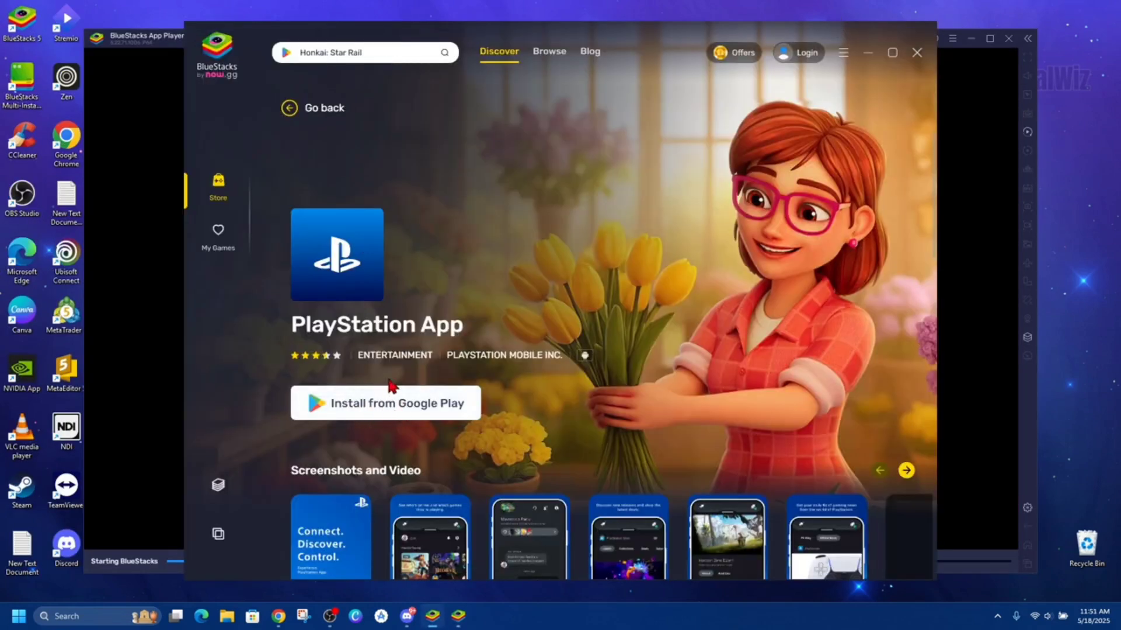
Choose Install from Google Play for PlayStation App and confirm in the popup
left_click(385, 404)
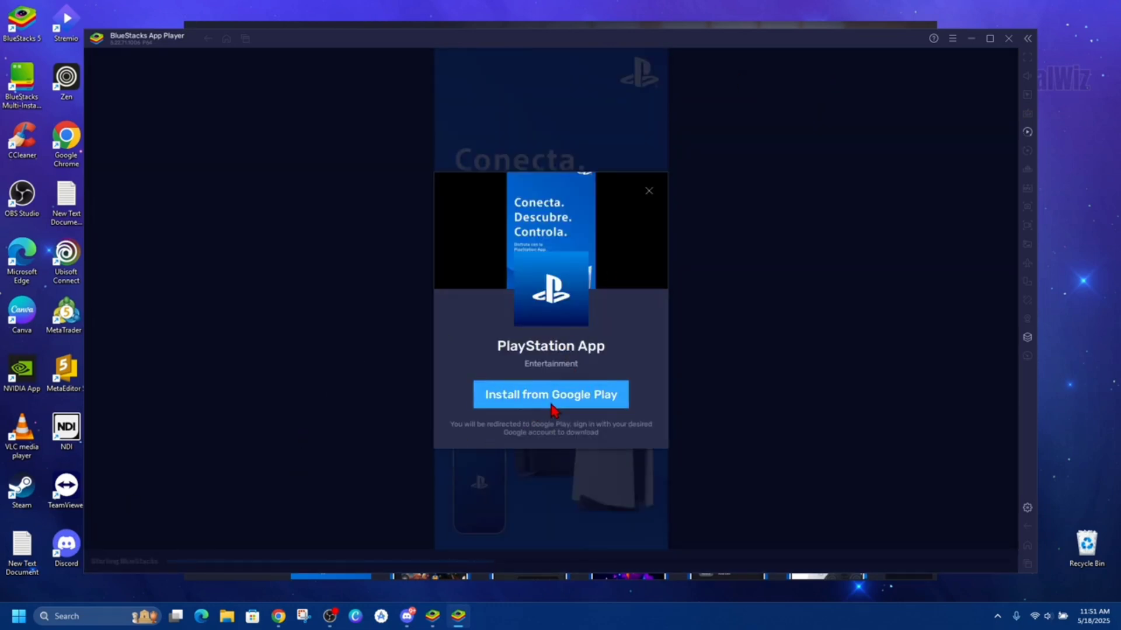
left_click(647, 191)
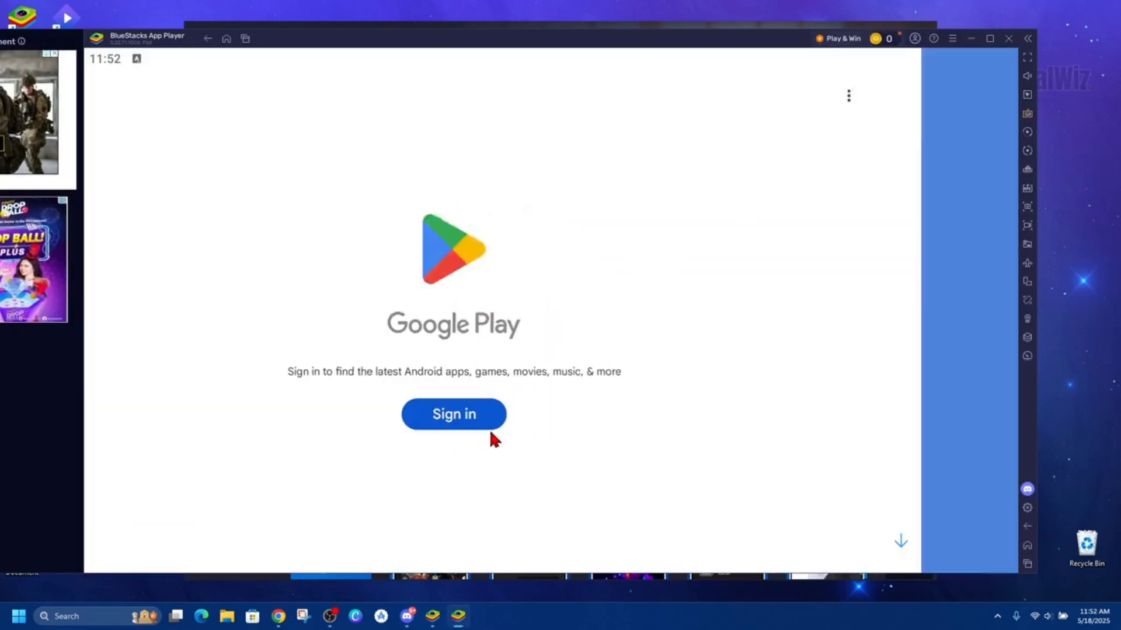
Sign in with the Google account email and password, then accept Google services
left_click(452, 413)
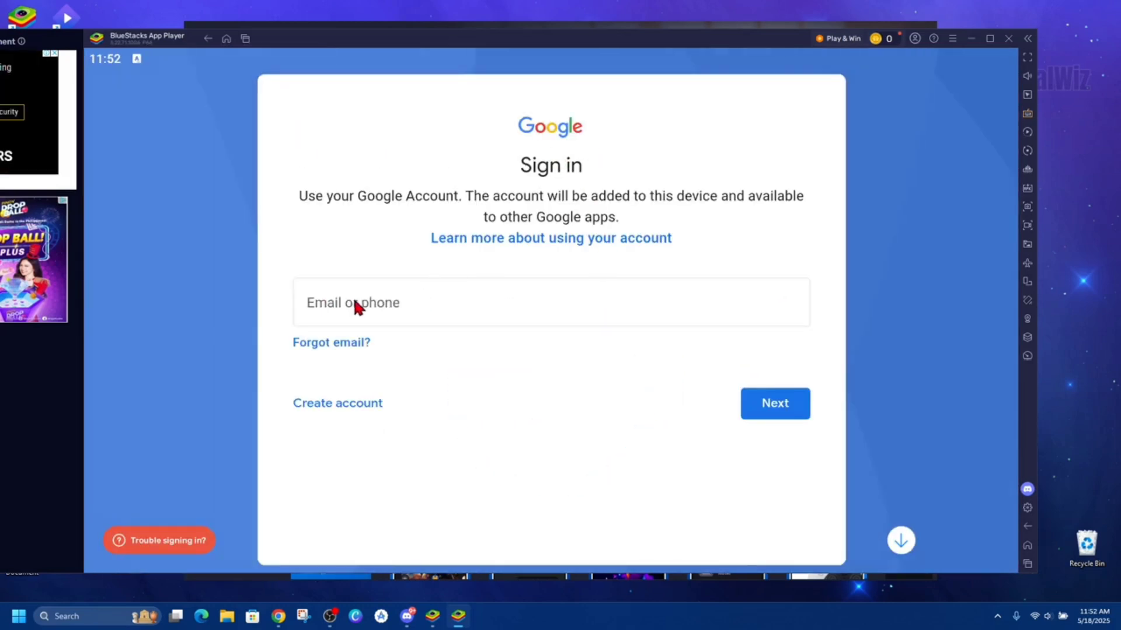
mouse_move(338, 290)
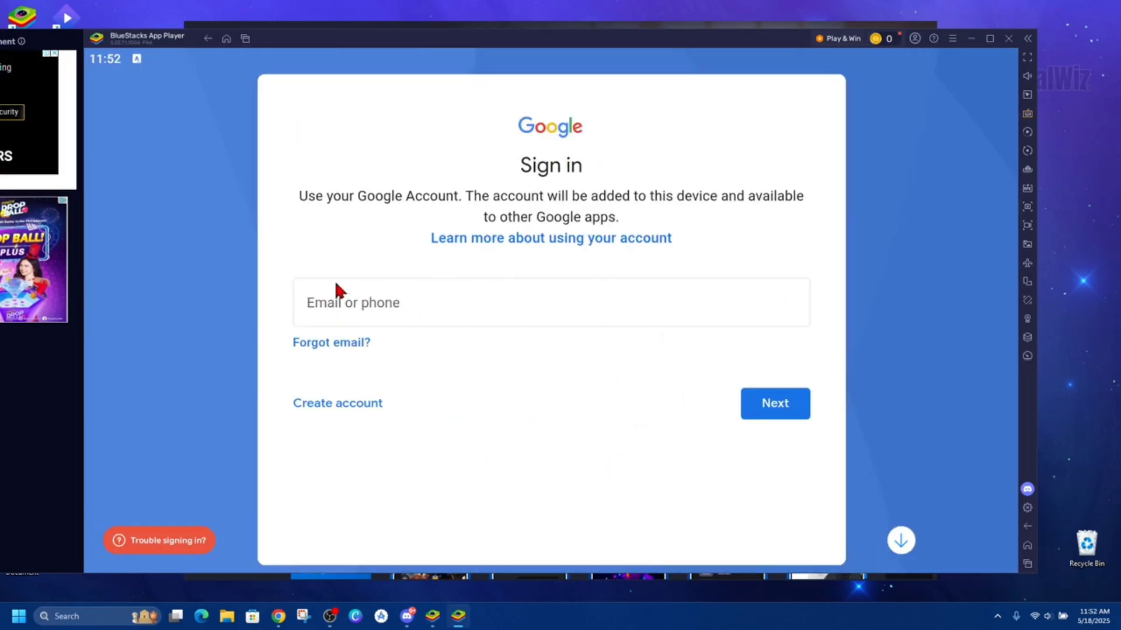
mouse_move(356, 313)
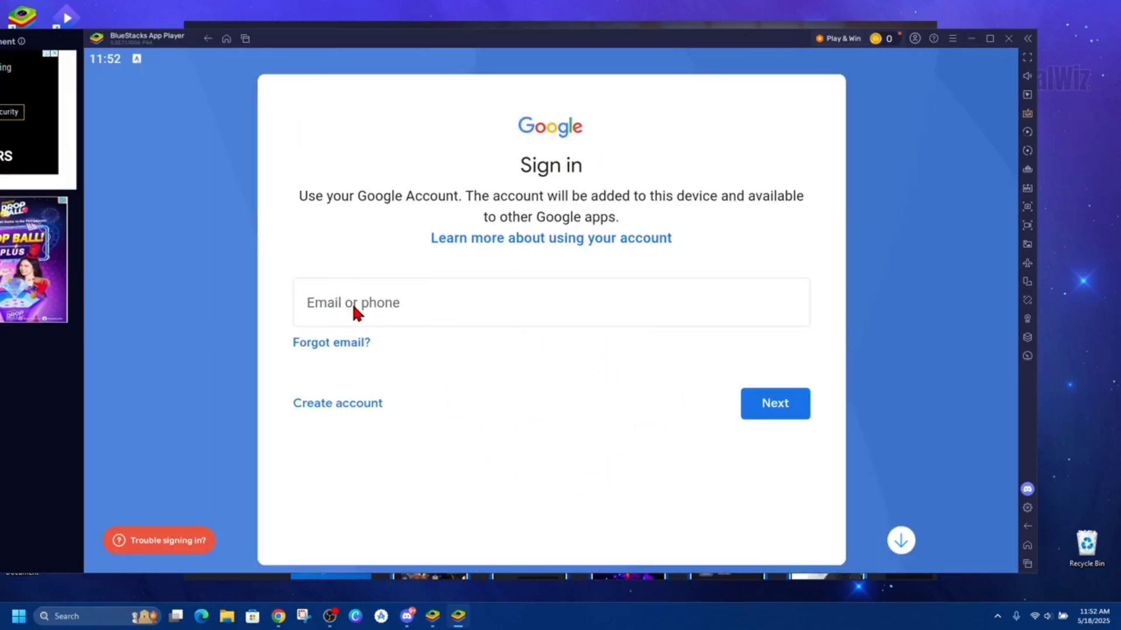
left_click(774, 403)
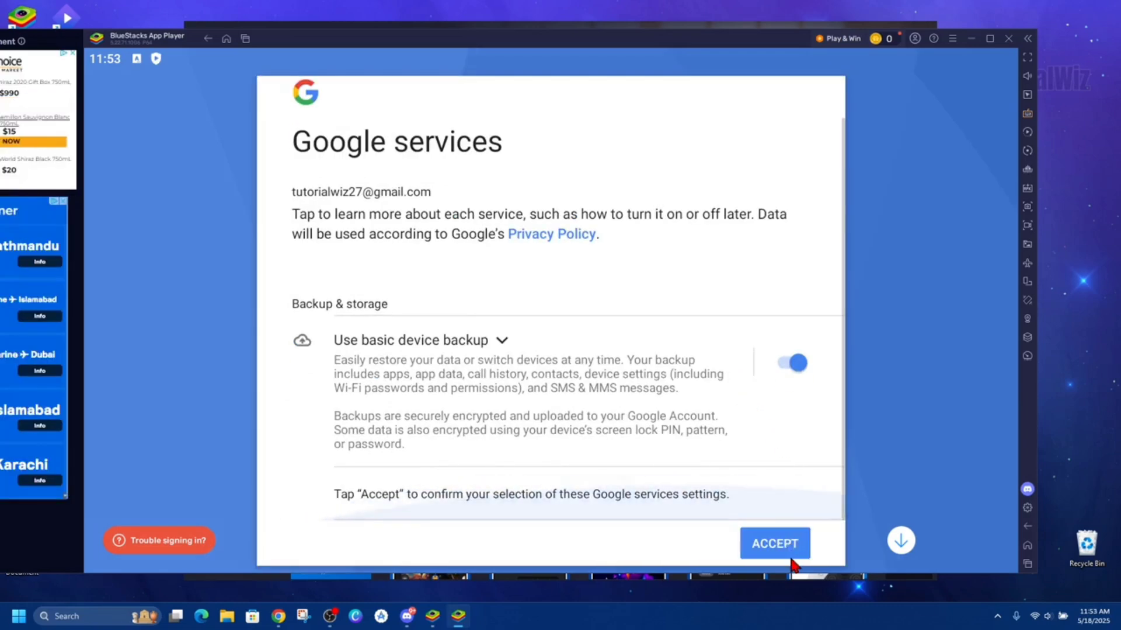
left_click(774, 544)
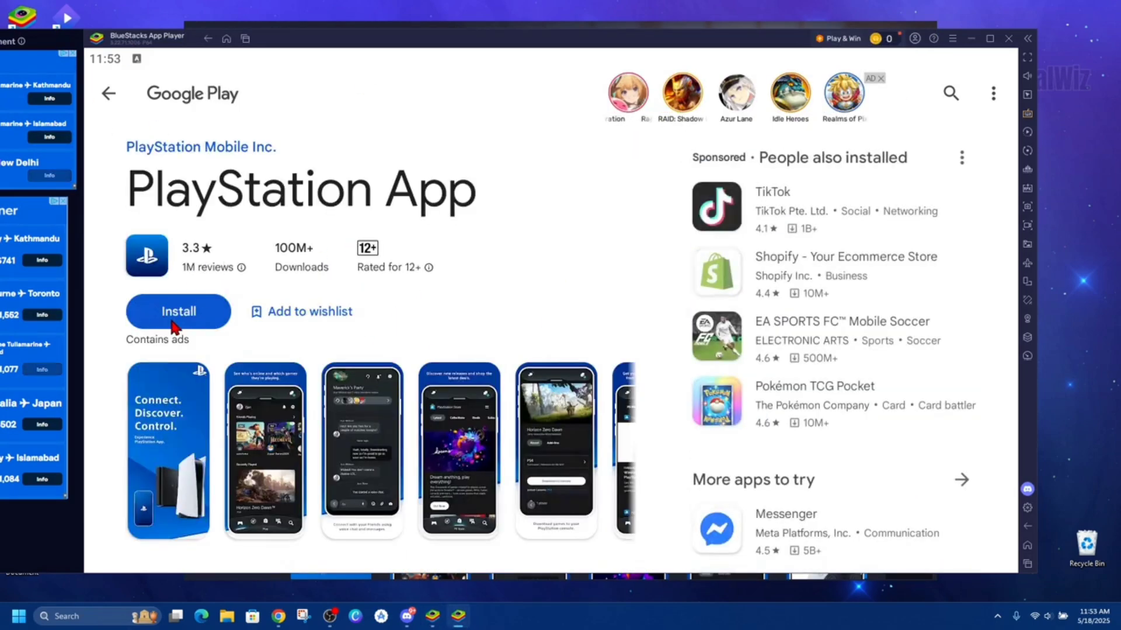
Install PlayStation App, continuing through Complete account setup until installation finishes
left_click(178, 311)
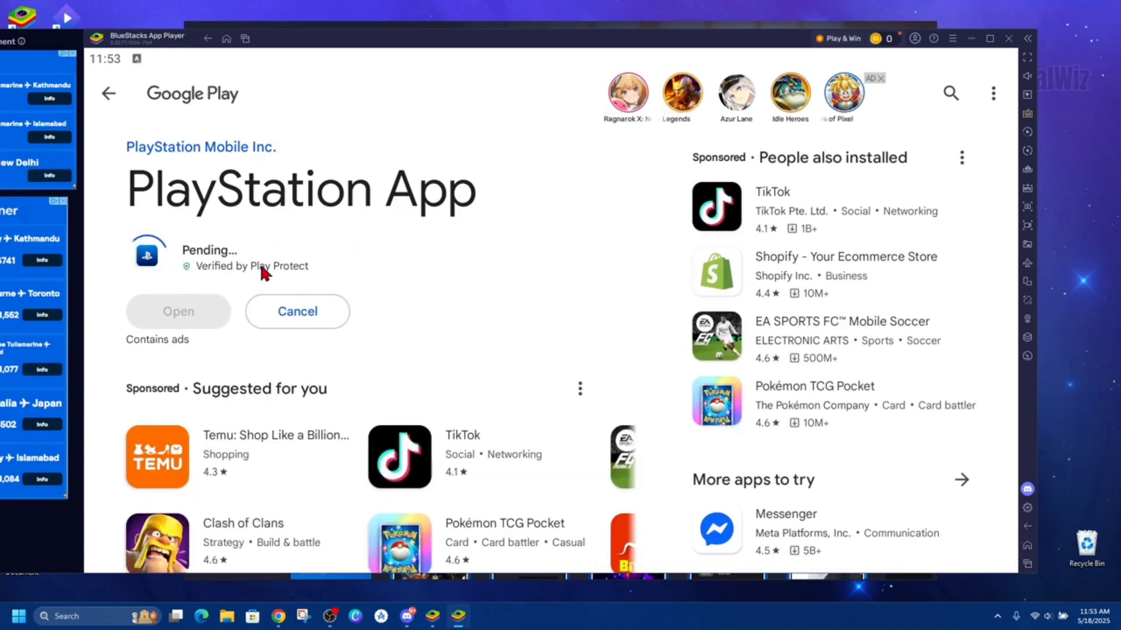
left_click(297, 311)
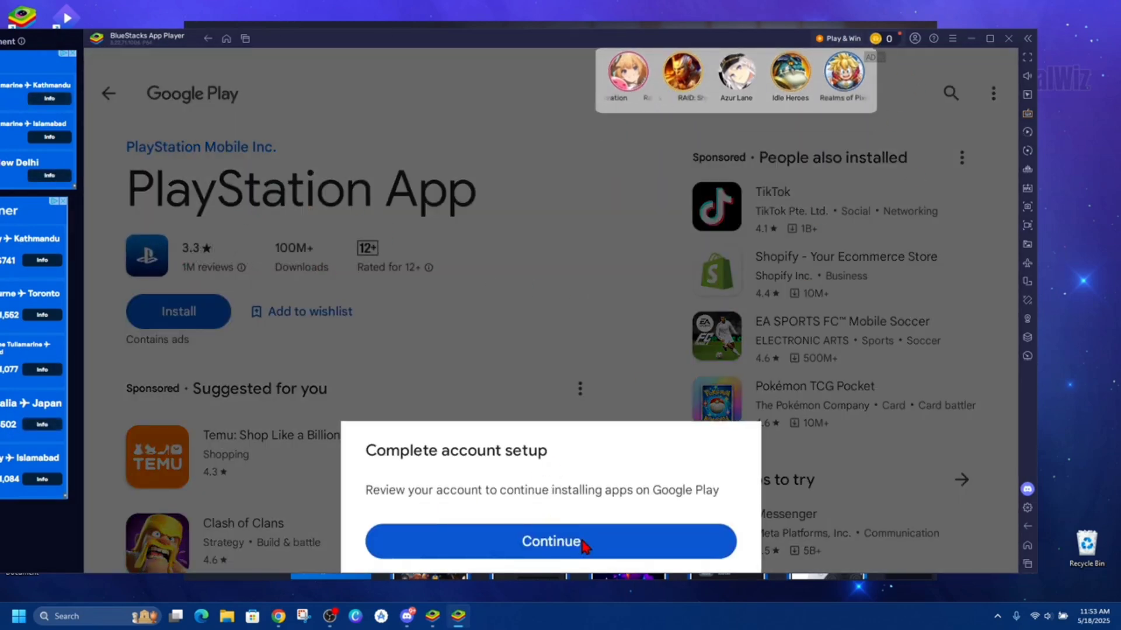
left_click(550, 541)
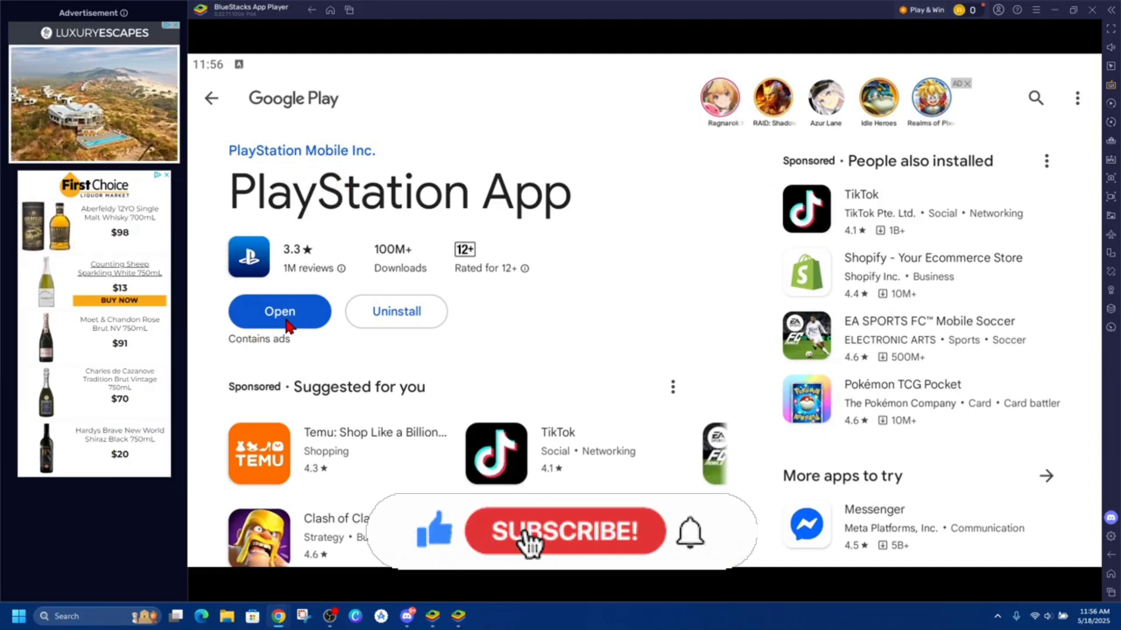
Launch PlayStation App with Open on its Google Play page
left_click(279, 311)
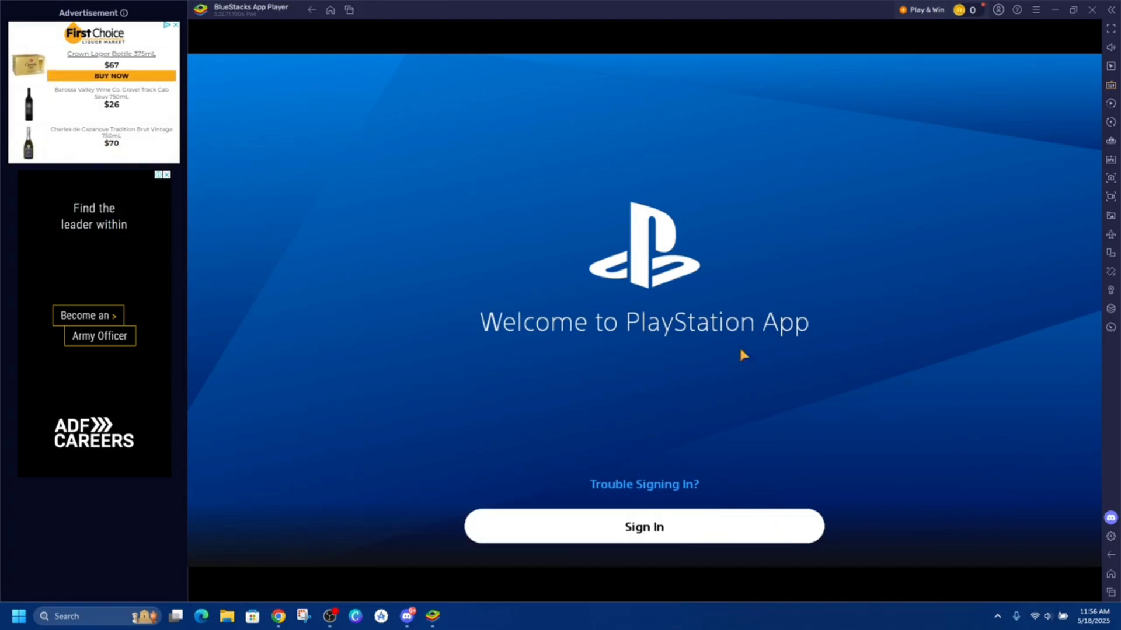
mouse_move(770, 344)
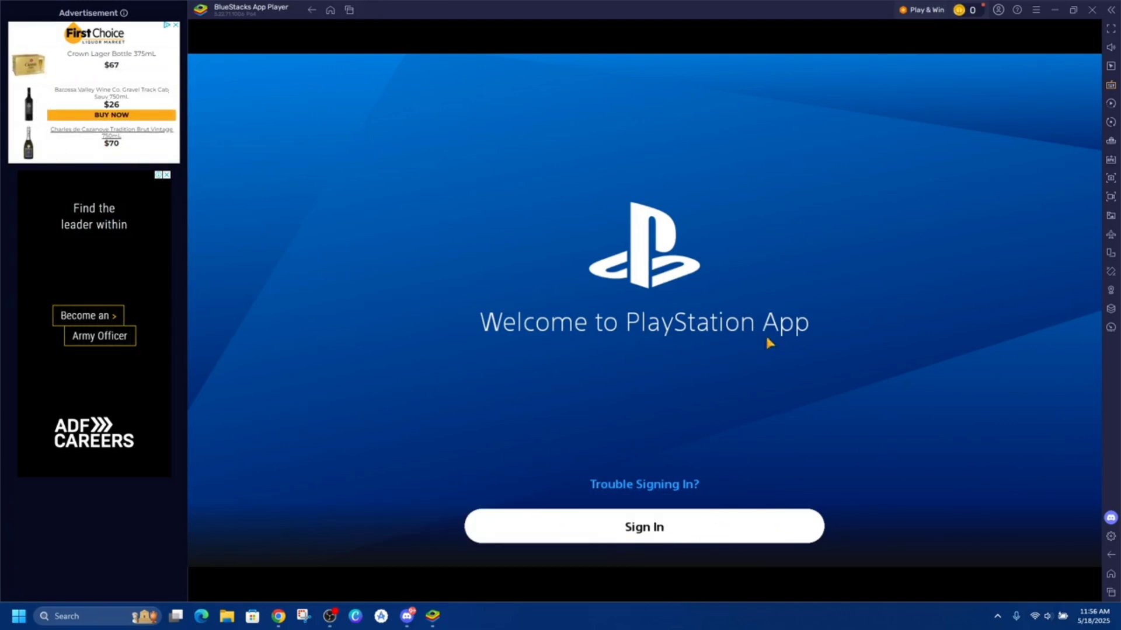
mouse_move(684, 321)
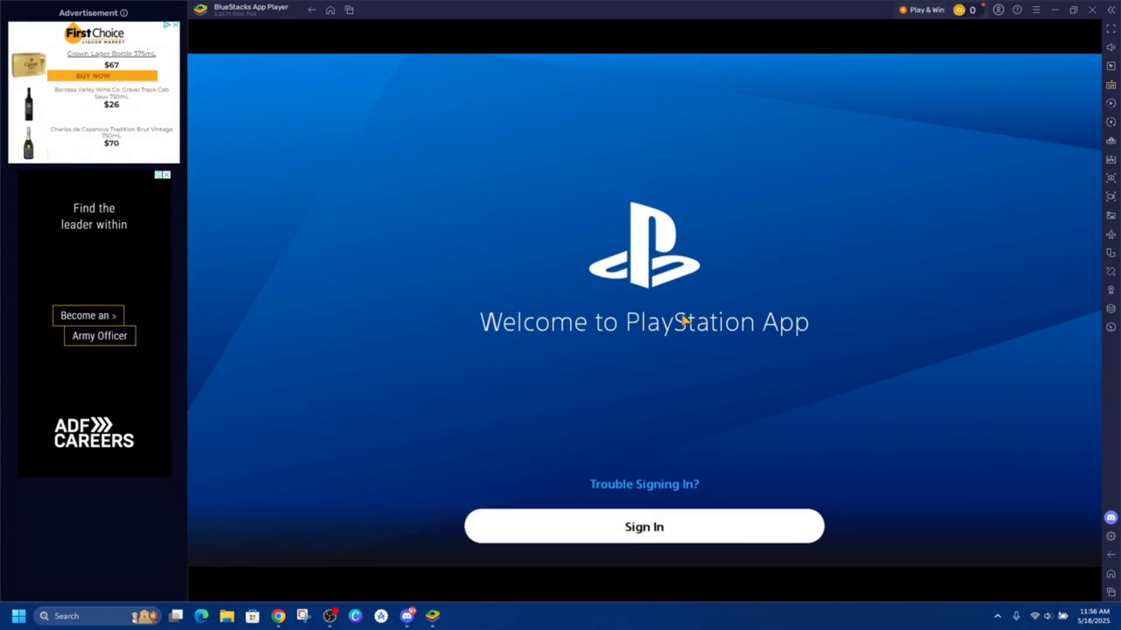